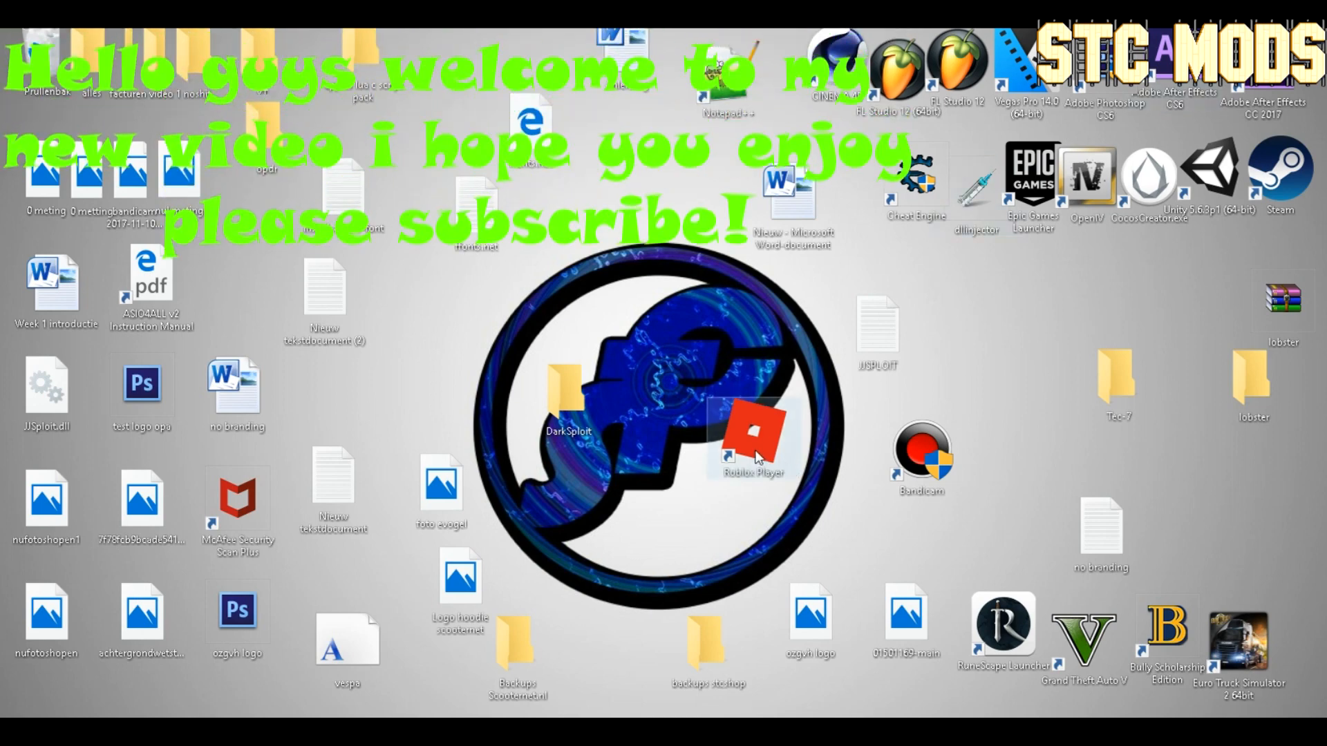
Step: Select the Roblox Player desktop shortcut and open its file location
{"action": "left_click", "coordinate": [750, 436]}
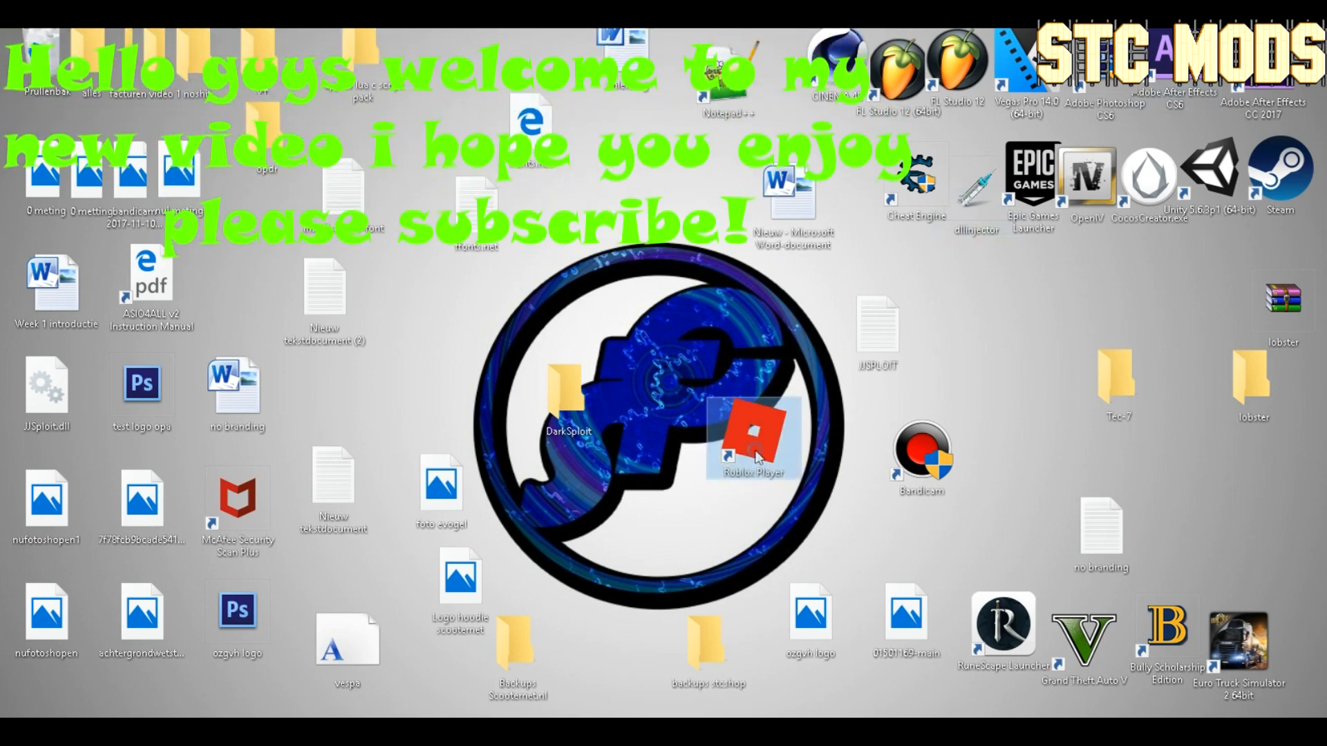
{"action": "right_click", "coordinate": [751, 436]}
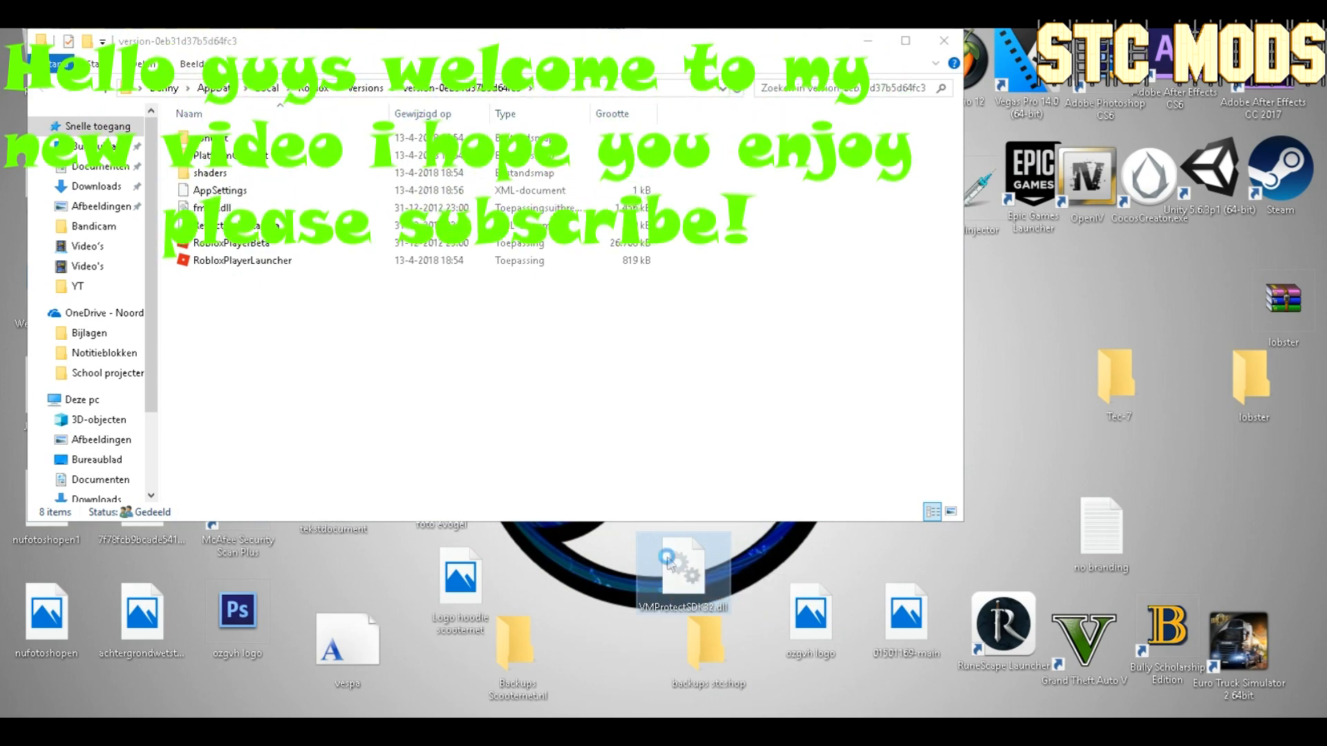
Step: Paste the copied VMProtectSDK32.dll into the Roblox version folder and close the window
{"action": "right_click", "coordinate": [682, 566]}
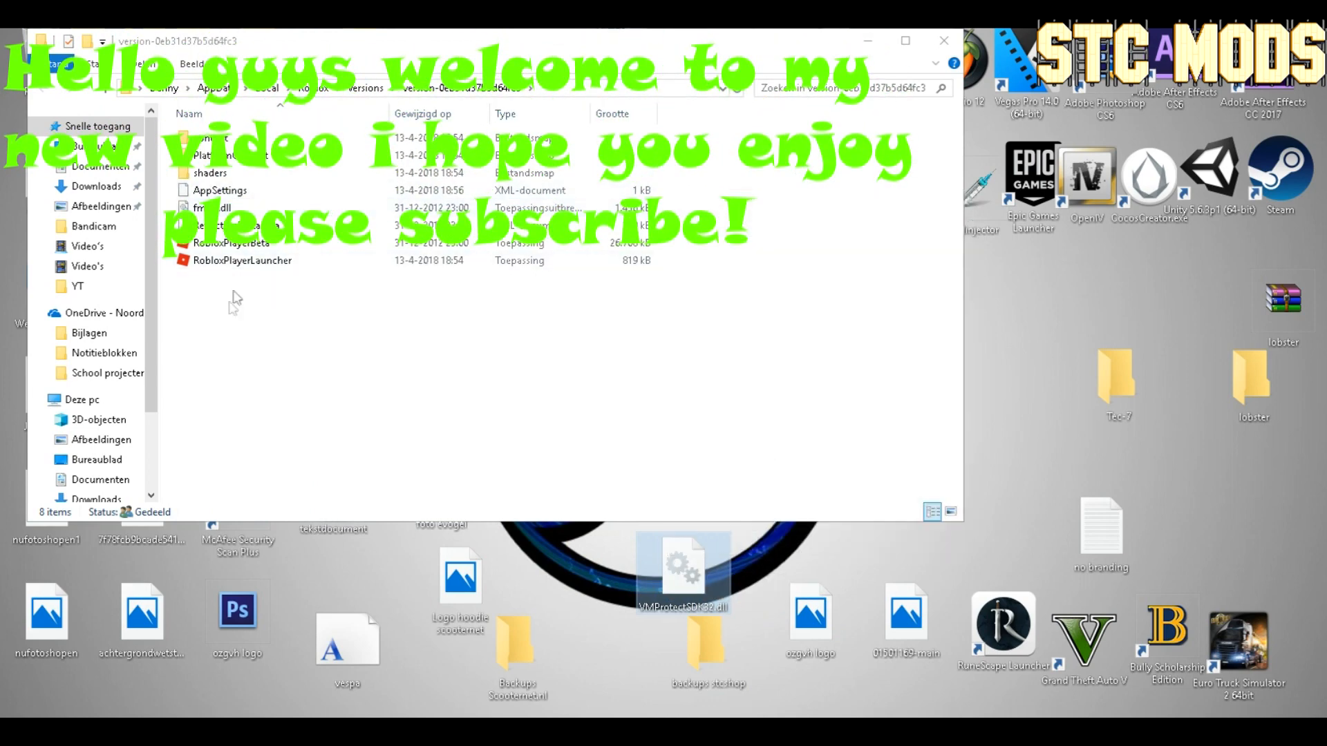
{"action": "right_click", "coordinate": [237, 301]}
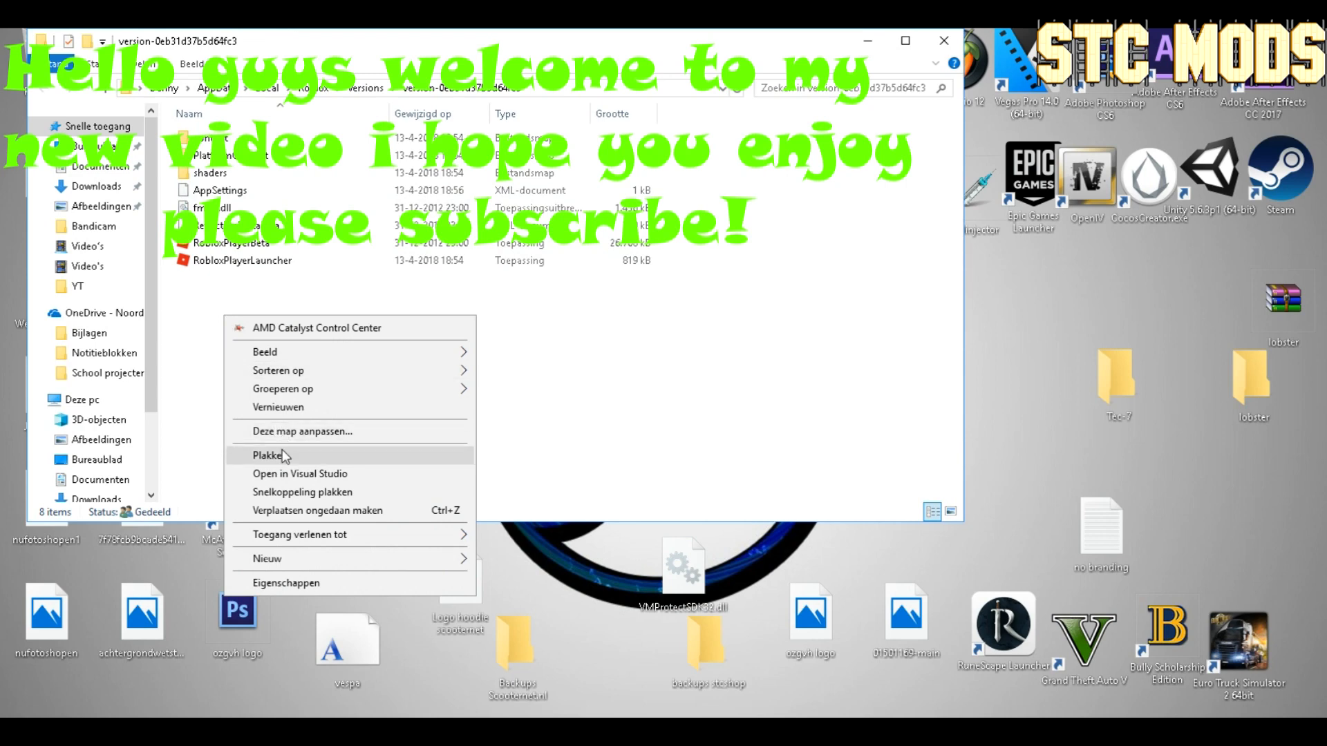
{"action": "left_click", "coordinate": [269, 454]}
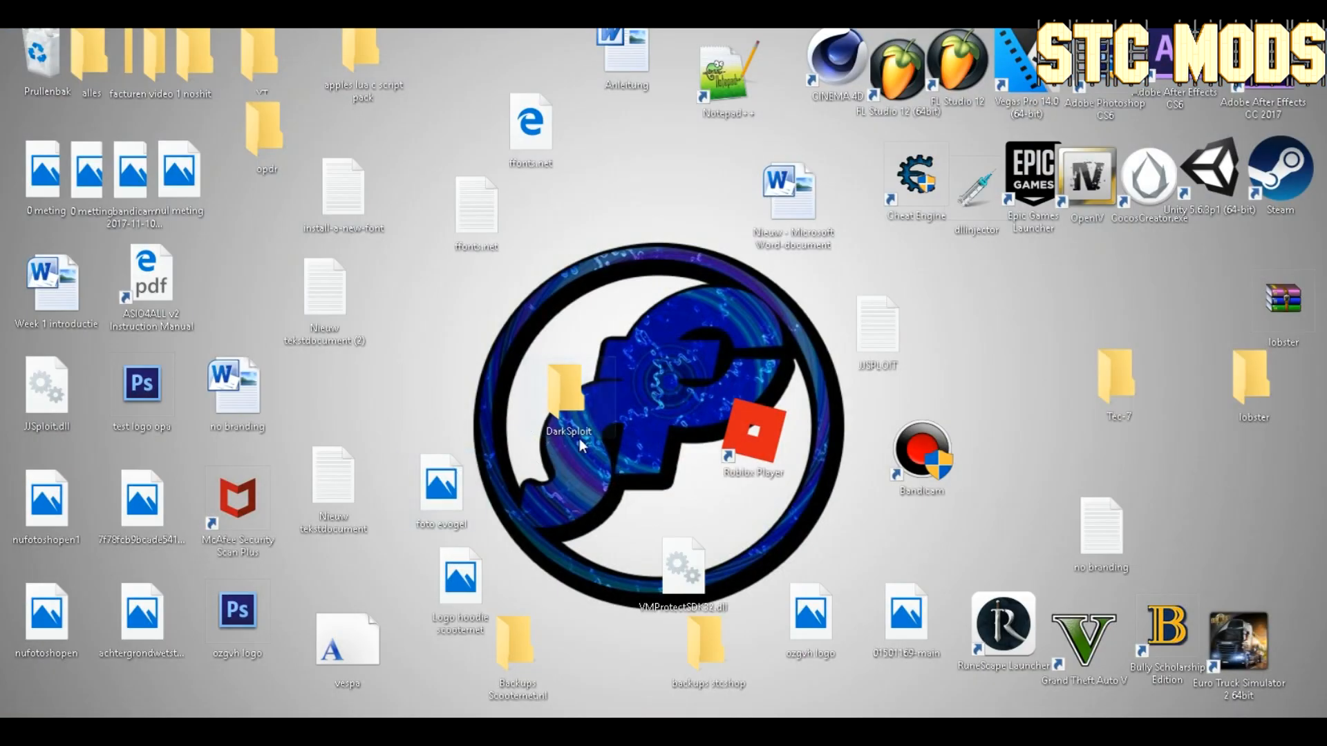
Step: Open the desktop DarkSploit folder and launch the DarkSploit application inside it
{"action": "left_click", "coordinate": [566, 389]}
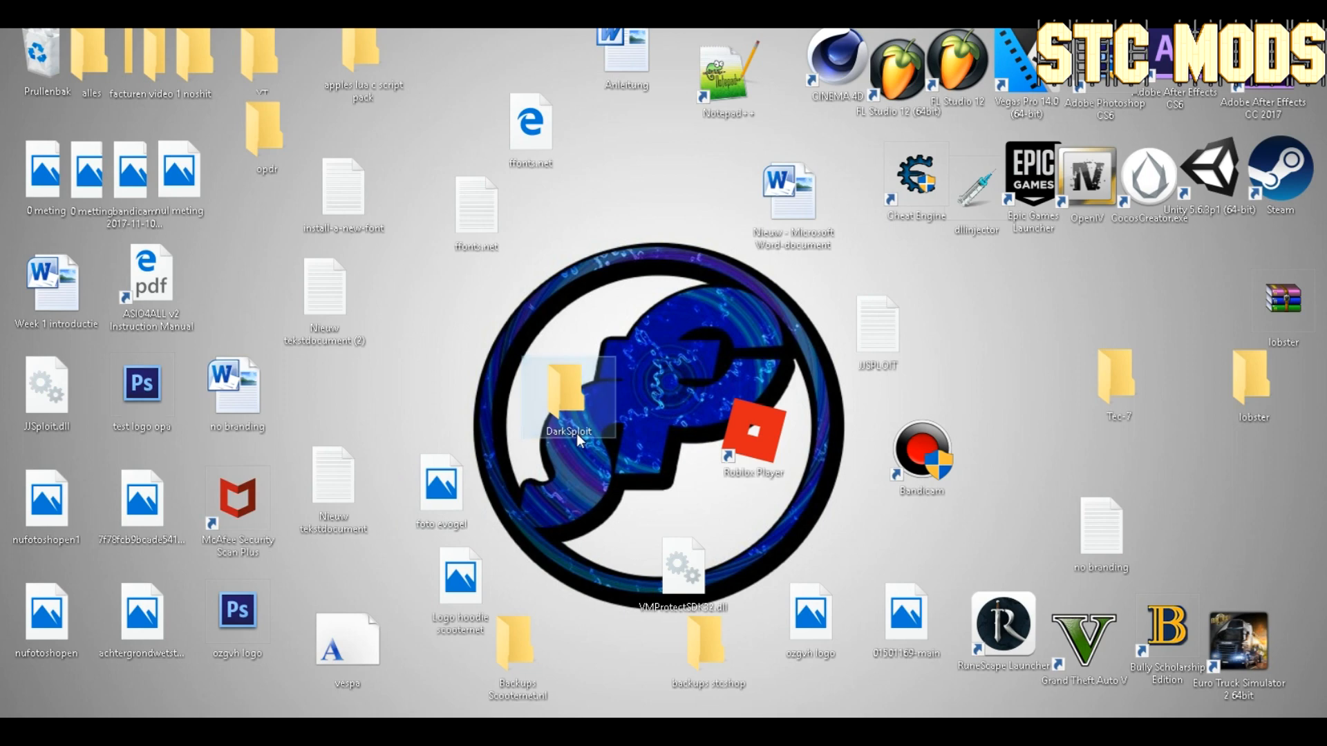
{"action": "double_click", "coordinate": [567, 393]}
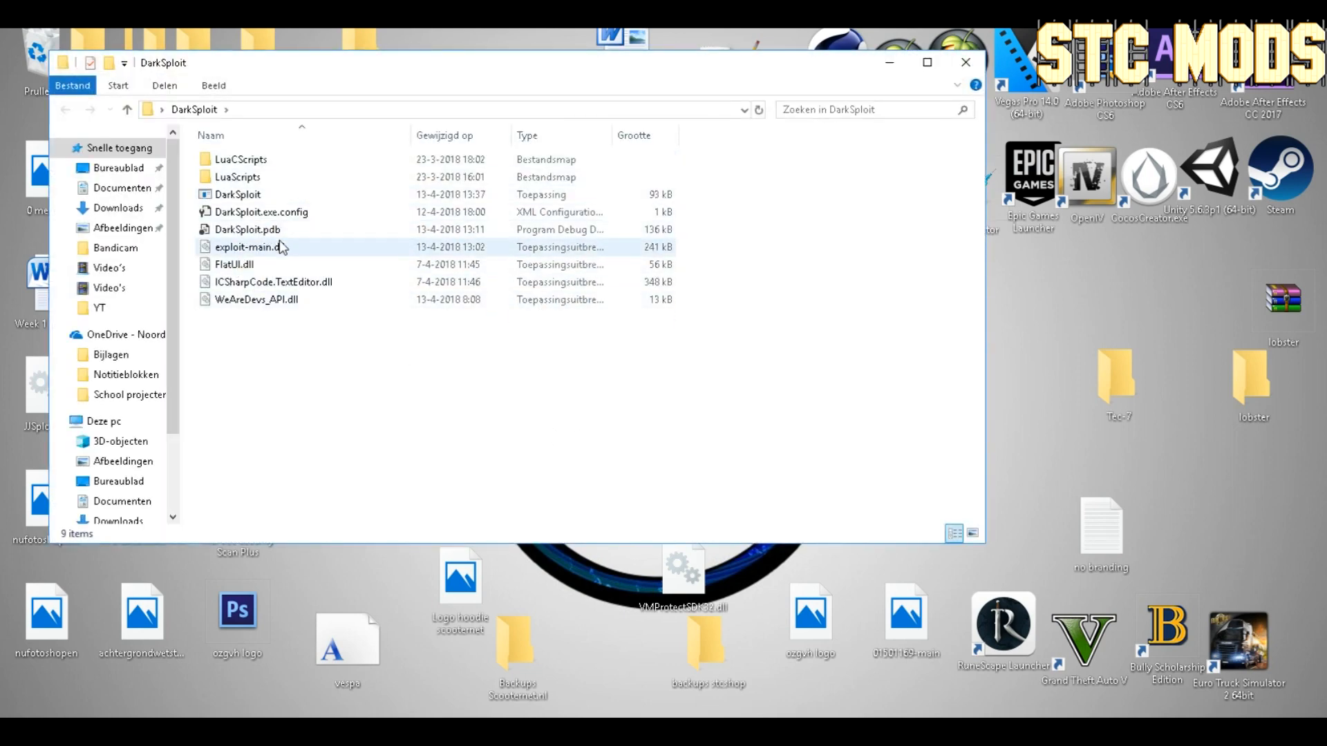
{"action": "left_click", "coordinate": [238, 195]}
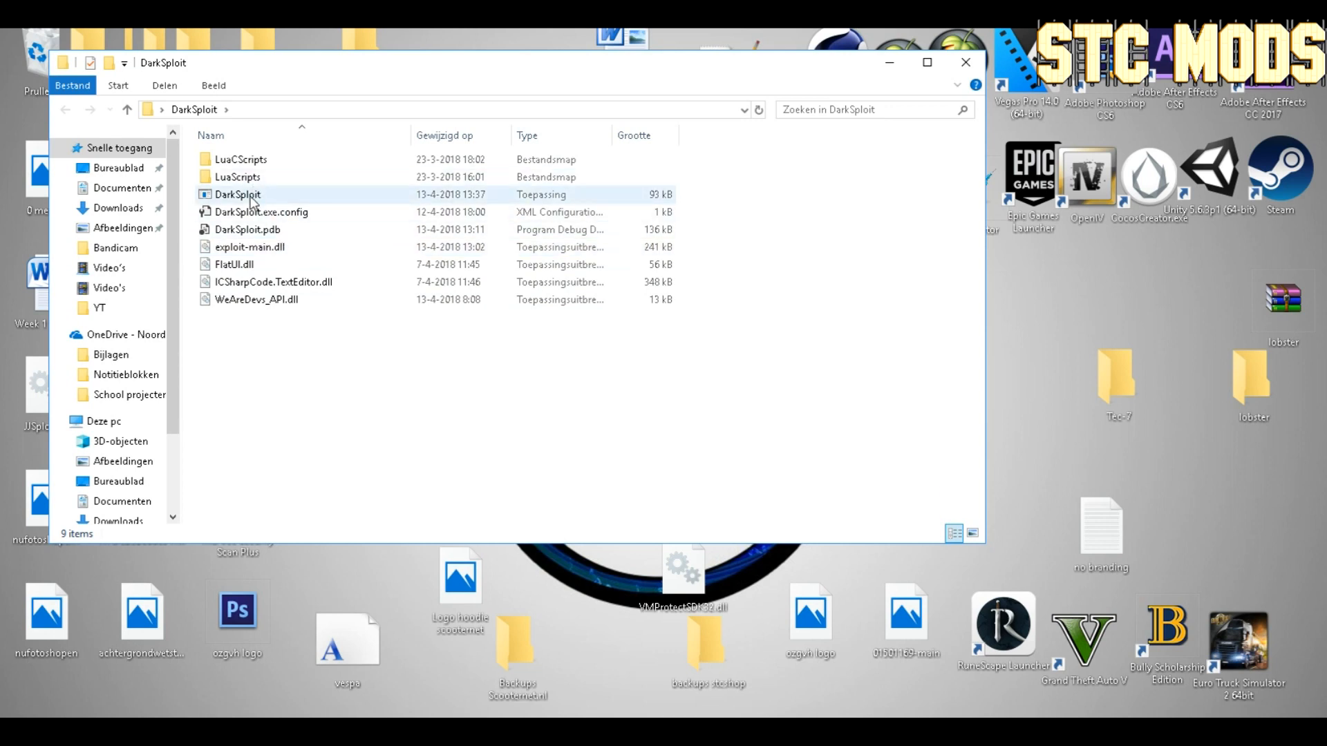
{"action": "left_click", "coordinate": [238, 194]}
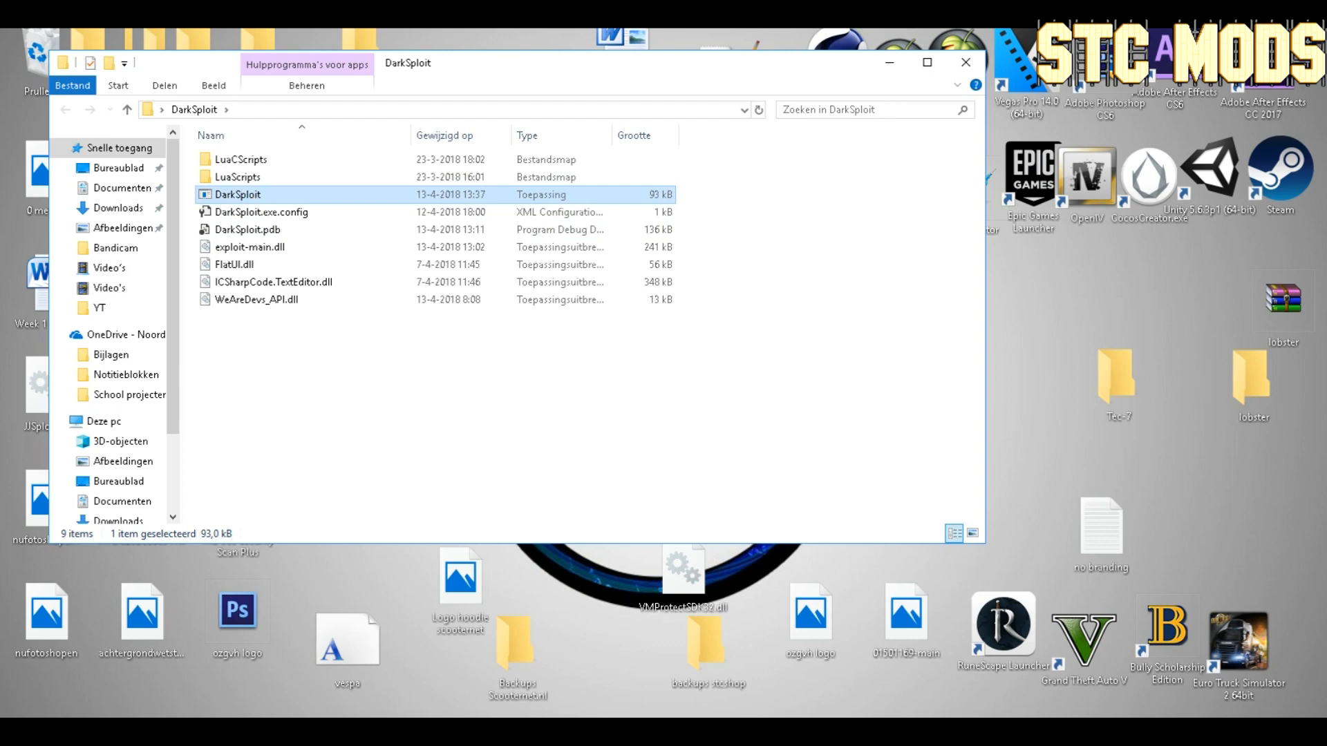
{"action": "double_click", "coordinate": [238, 194]}
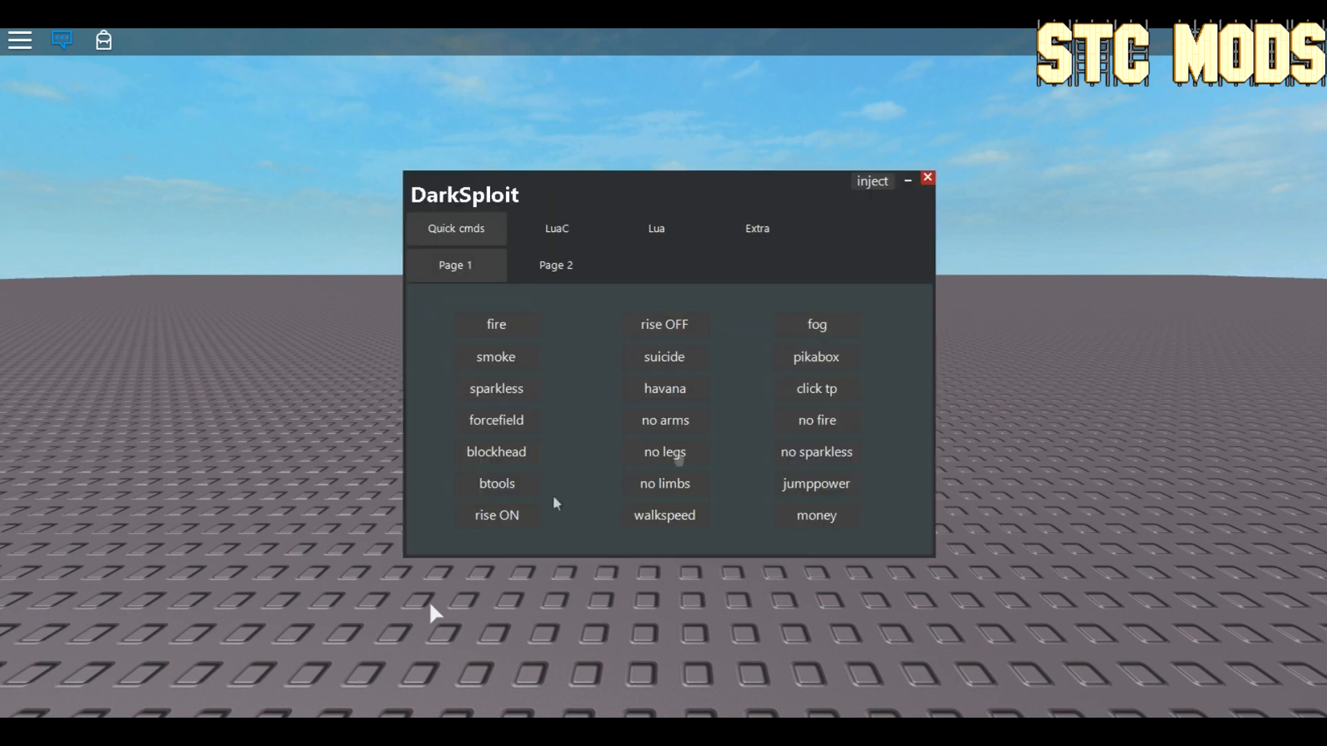
{"action": "mouse_move", "coordinate": [738, 177]}
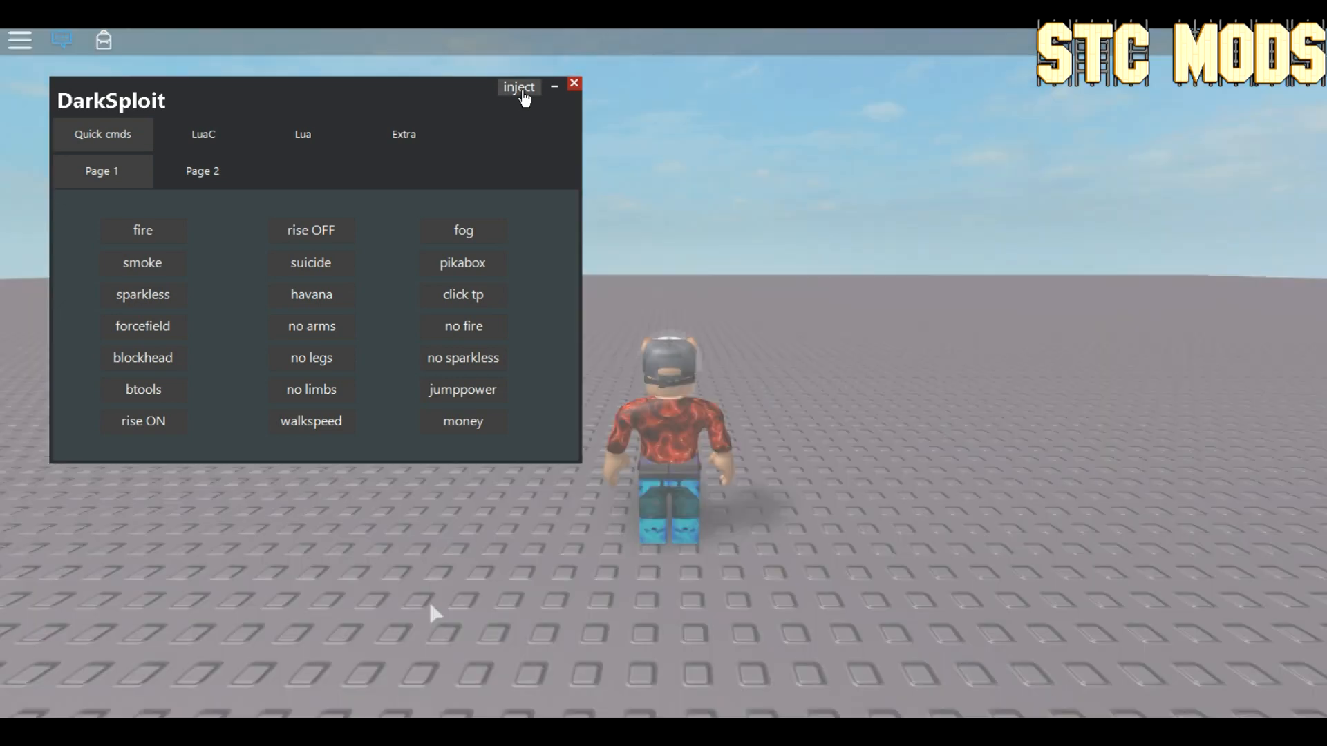
Step: Inject DarkSploit into the running Roblox game and dismiss the Success dialog
{"action": "left_click", "coordinate": [517, 87]}
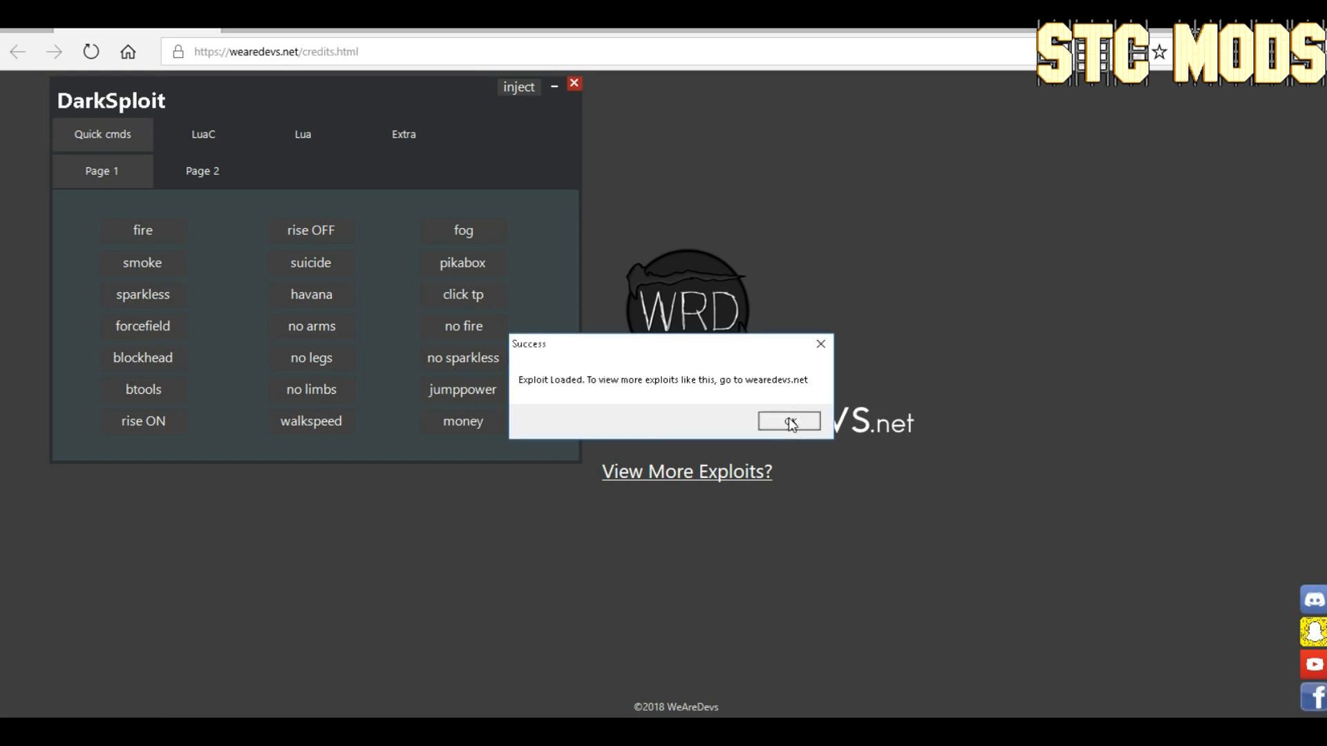
{"action": "left_click", "coordinate": [787, 421]}
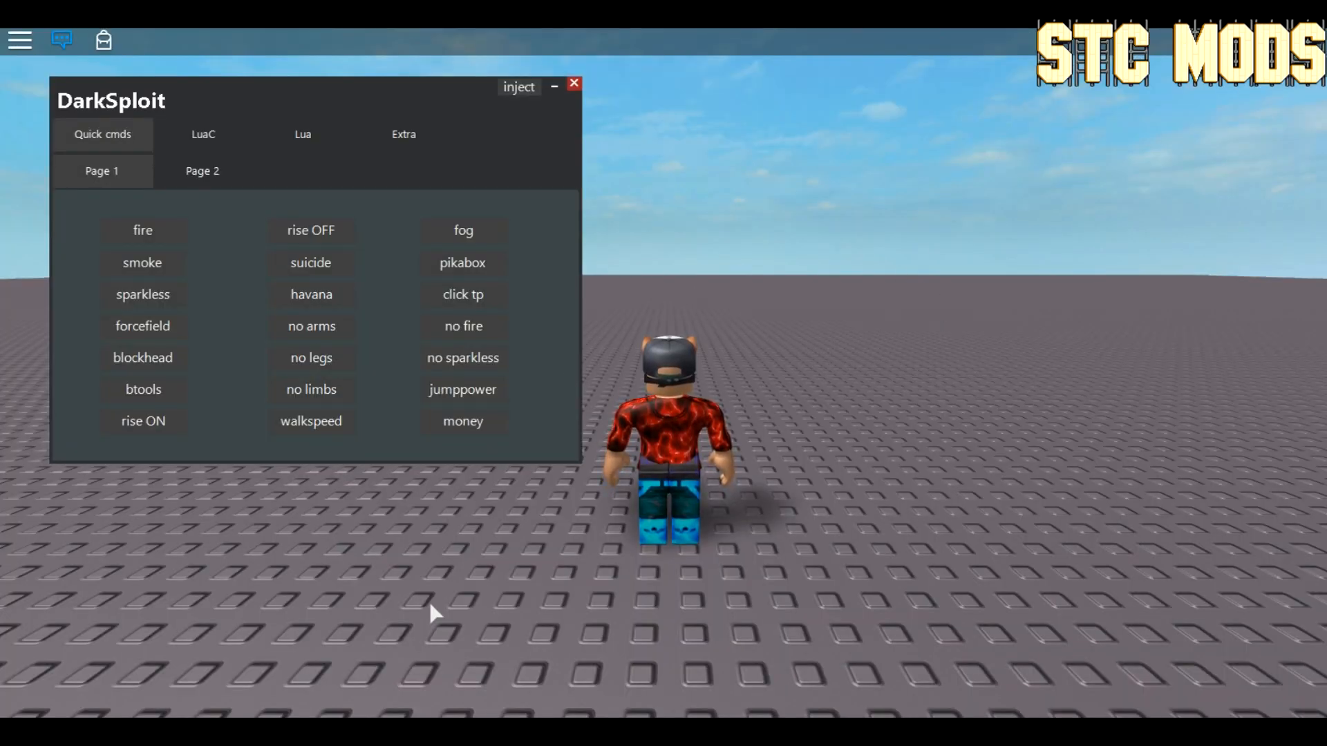
Step: Set the avatar on fire and browse both Quick cmds pages
{"action": "left_click", "coordinate": [142, 263]}
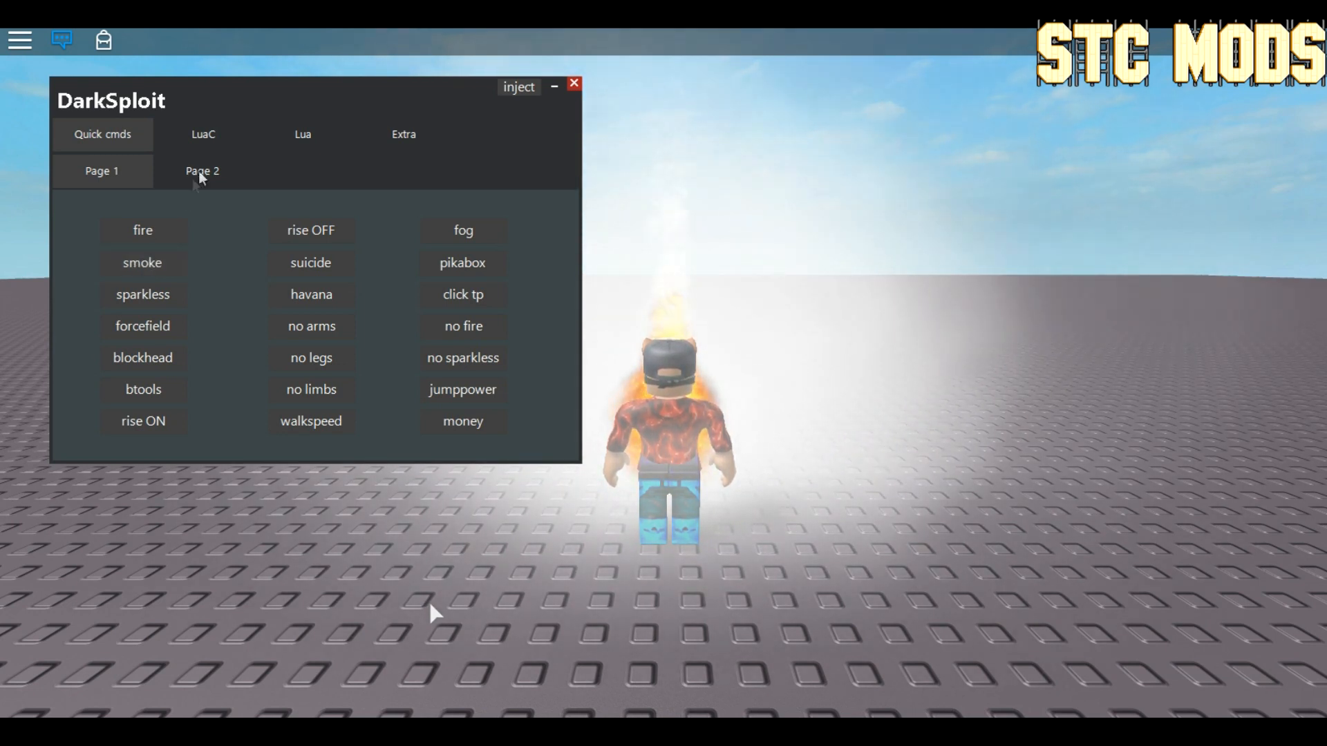
{"action": "left_click", "coordinate": [202, 170]}
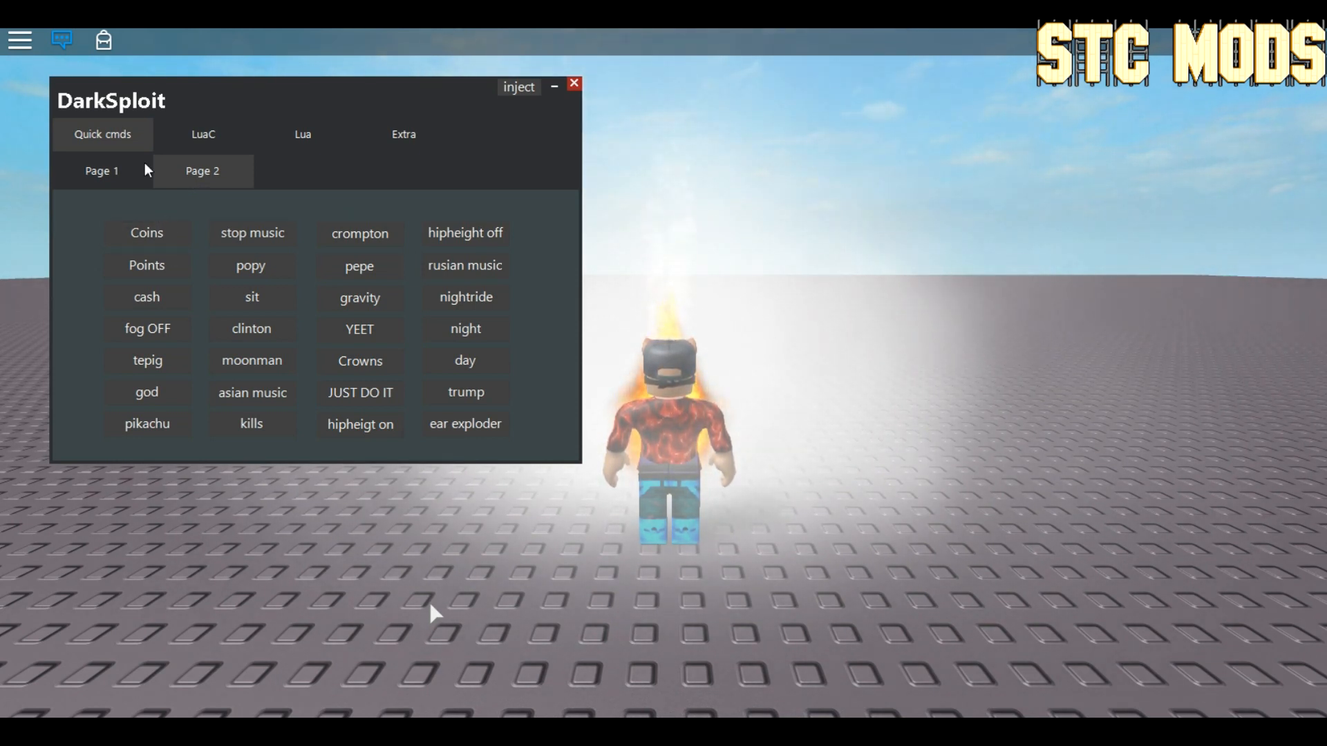
{"action": "left_click", "coordinate": [102, 170]}
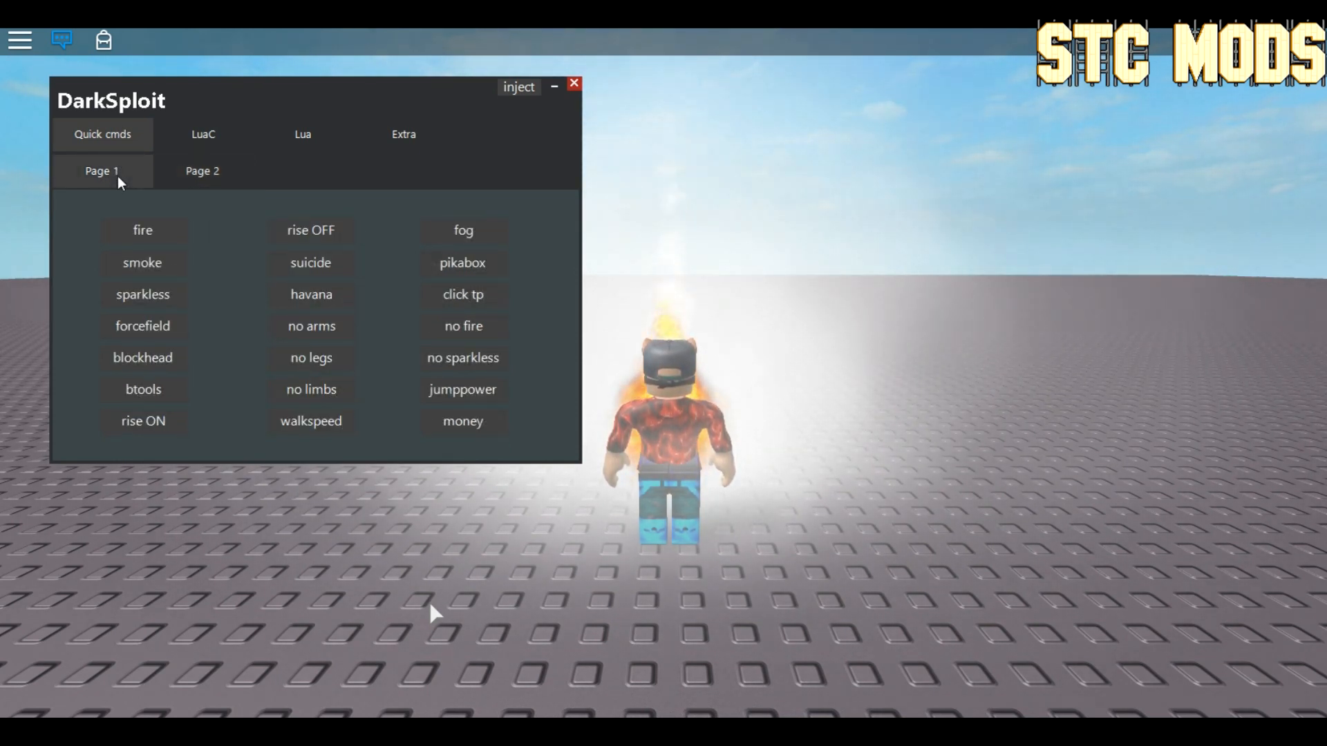
Step: Switch to the Extra tab with its player-name target field
{"action": "left_click", "coordinate": [403, 133]}
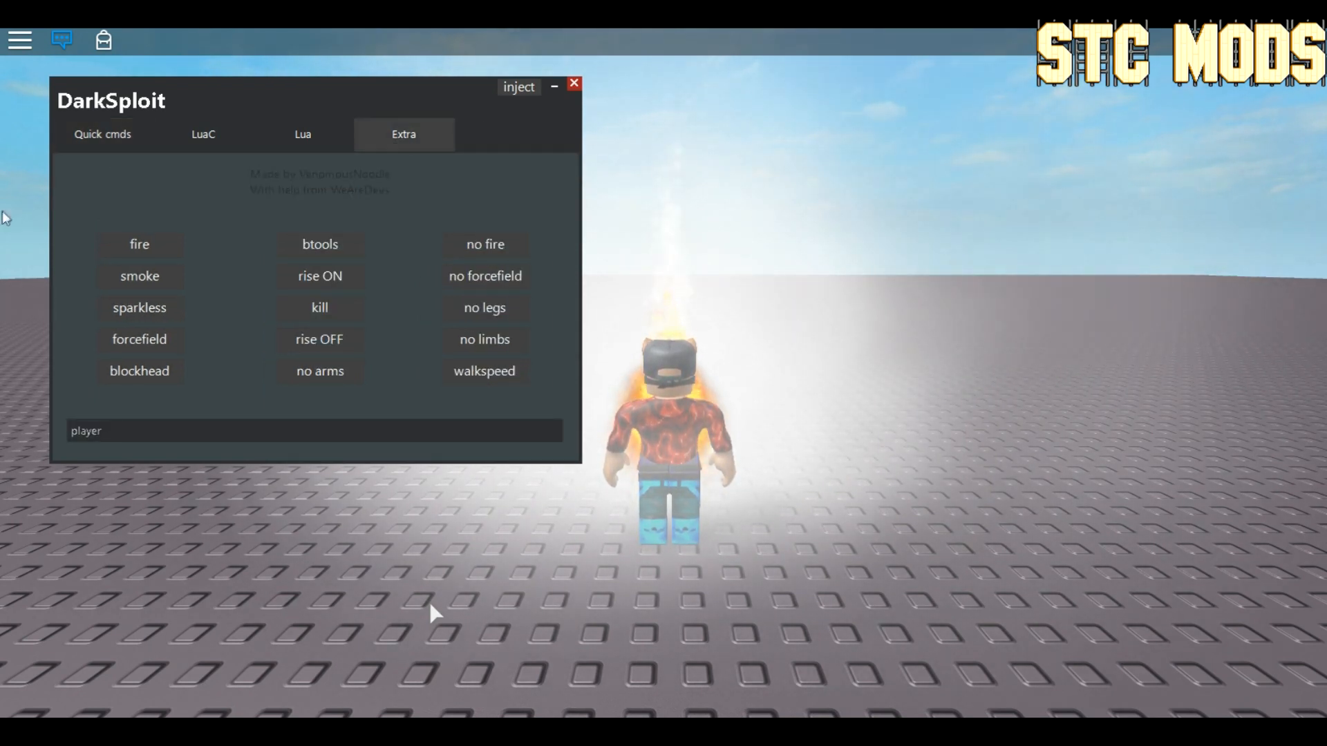
{"action": "left_click", "coordinate": [101, 134]}
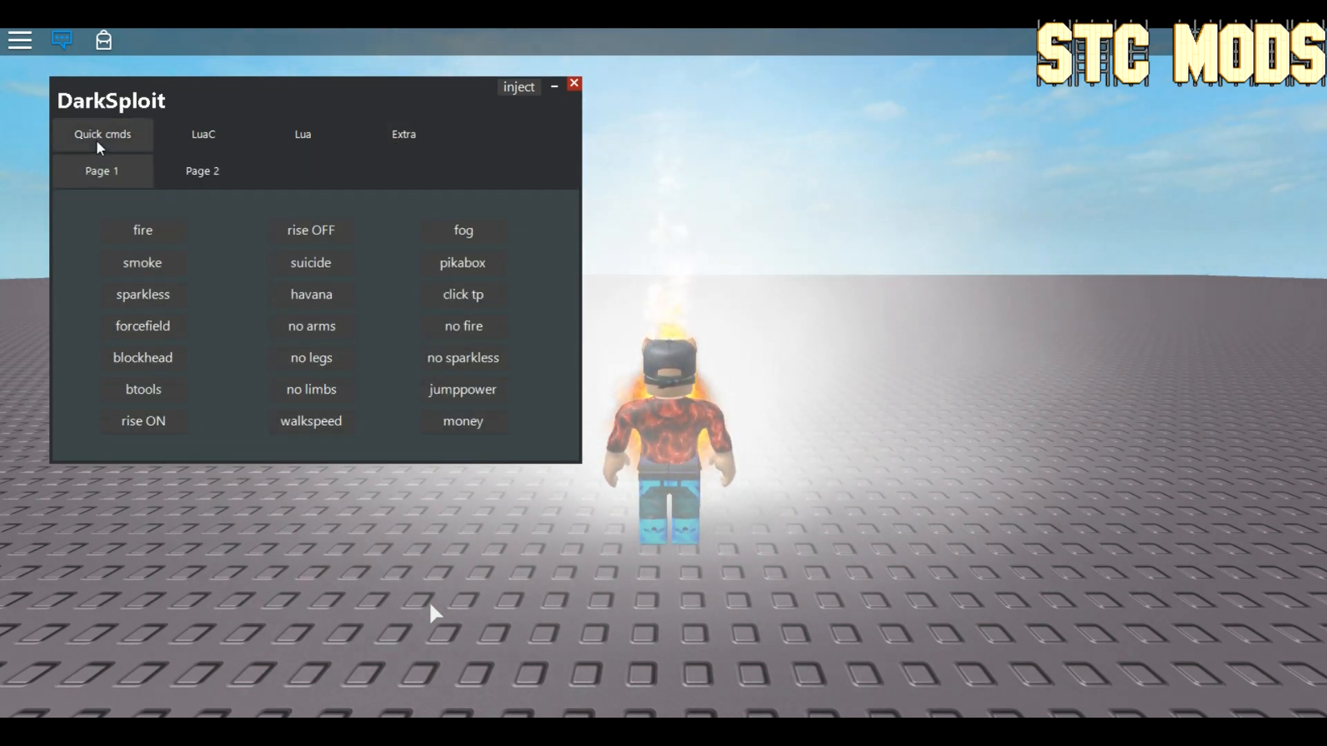
{"action": "left_click", "coordinate": [404, 134]}
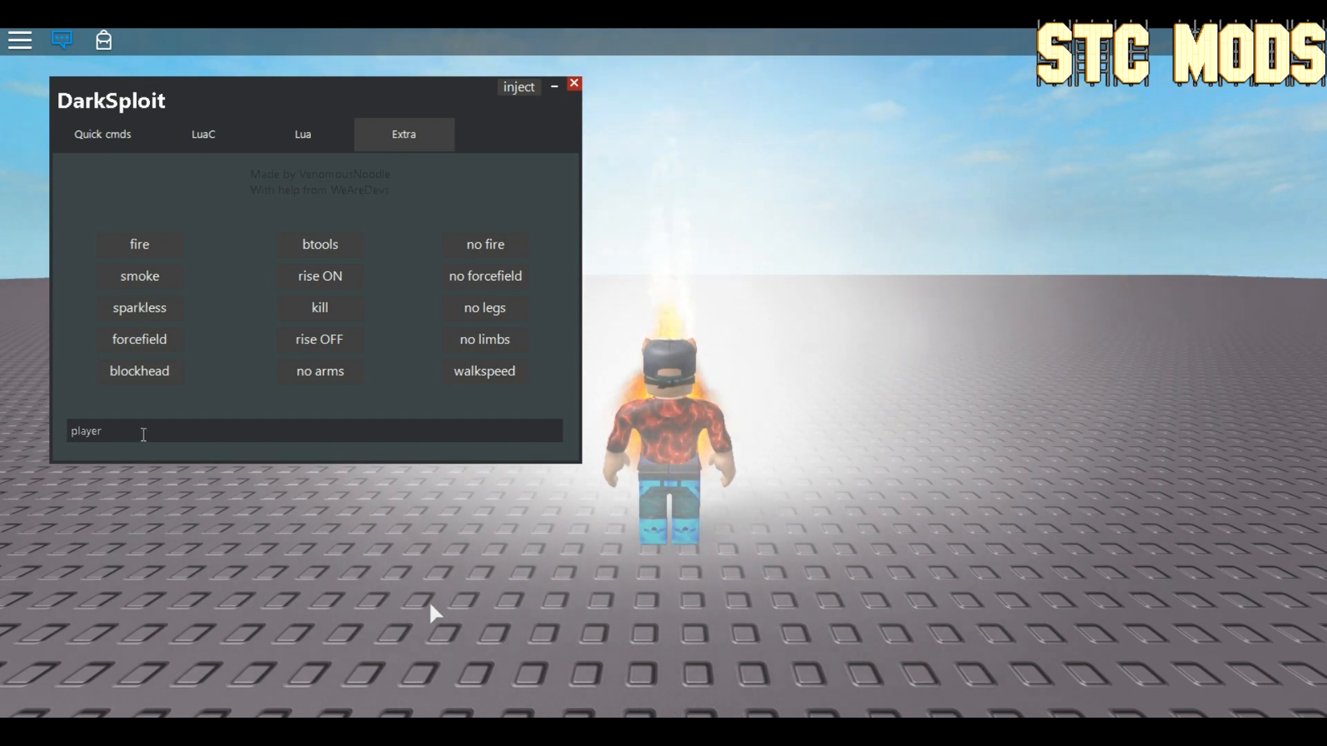
Step: Target 'me' and apply sparkles, forcefield, btools, no legs and no limbs, dismissing the error
{"action": "left_click", "coordinate": [313, 430]}
{"action": "type", "text": "me"}
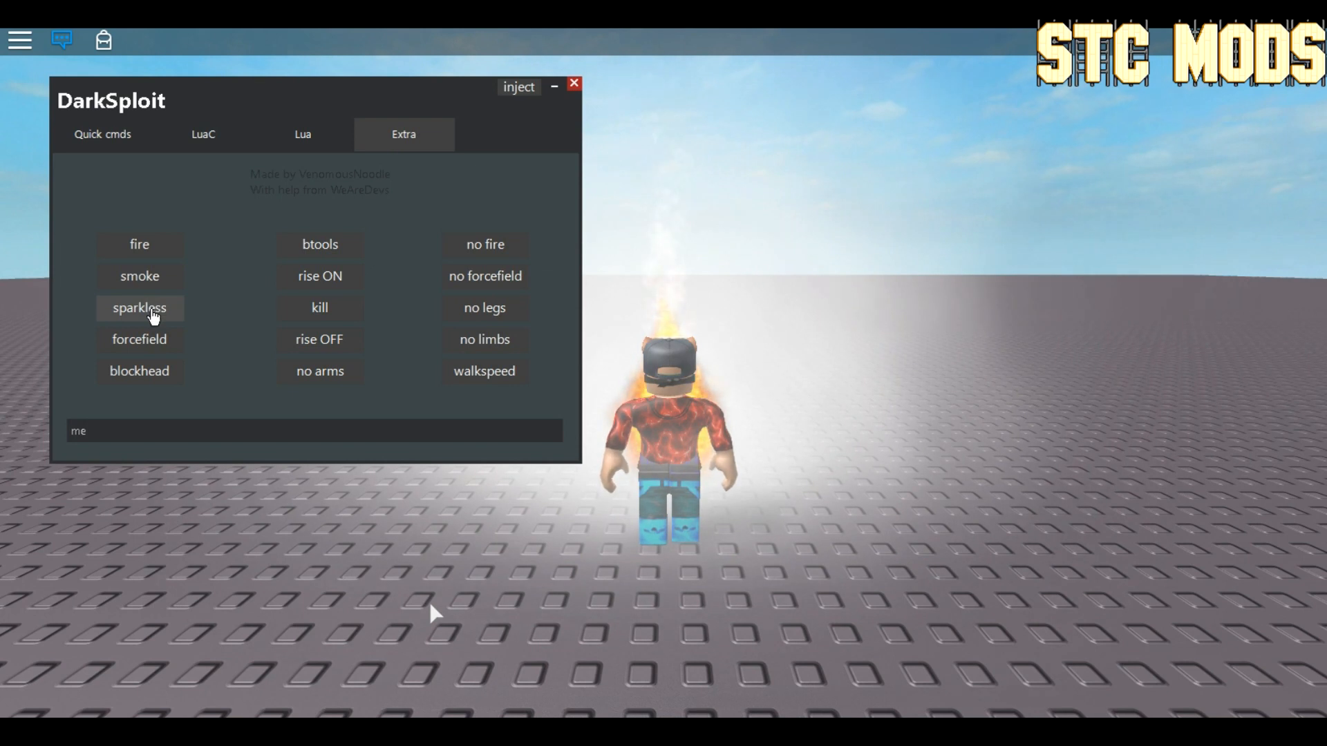
{"action": "left_click", "coordinate": [139, 307]}
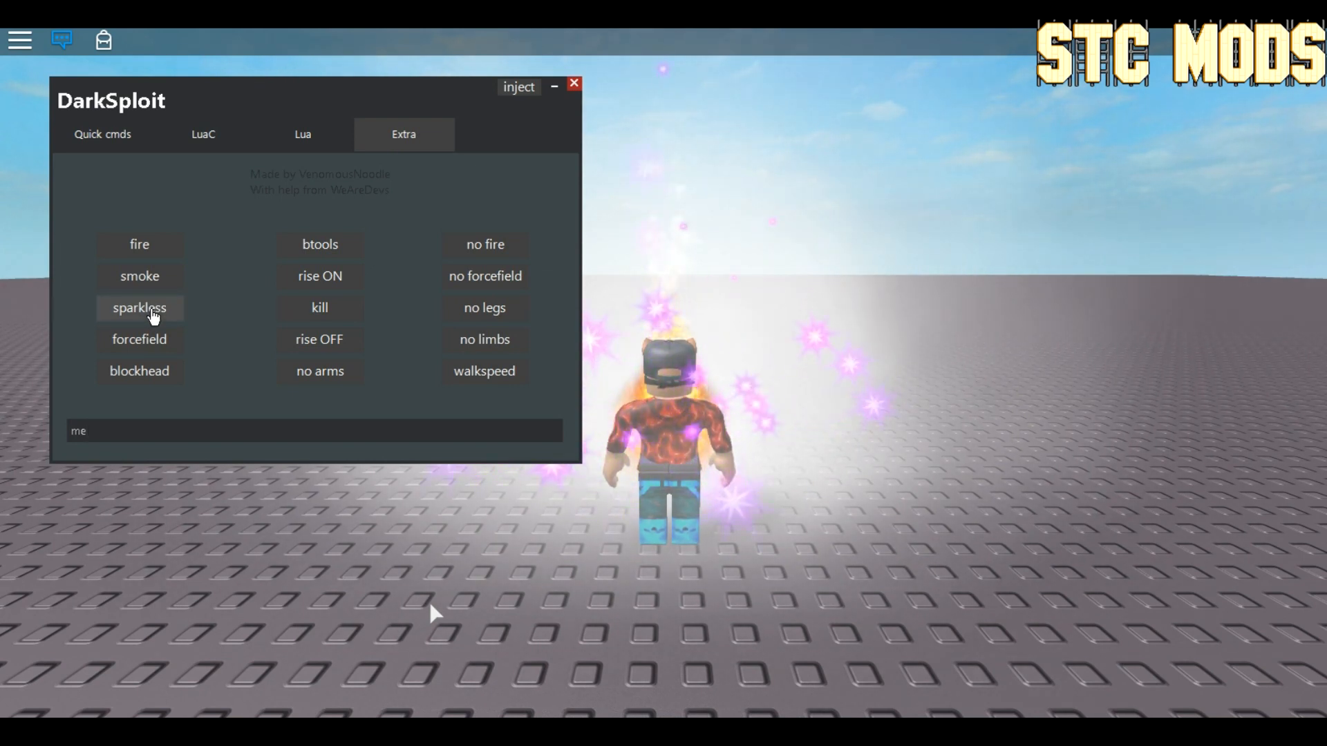
{"action": "left_click", "coordinate": [139, 340]}
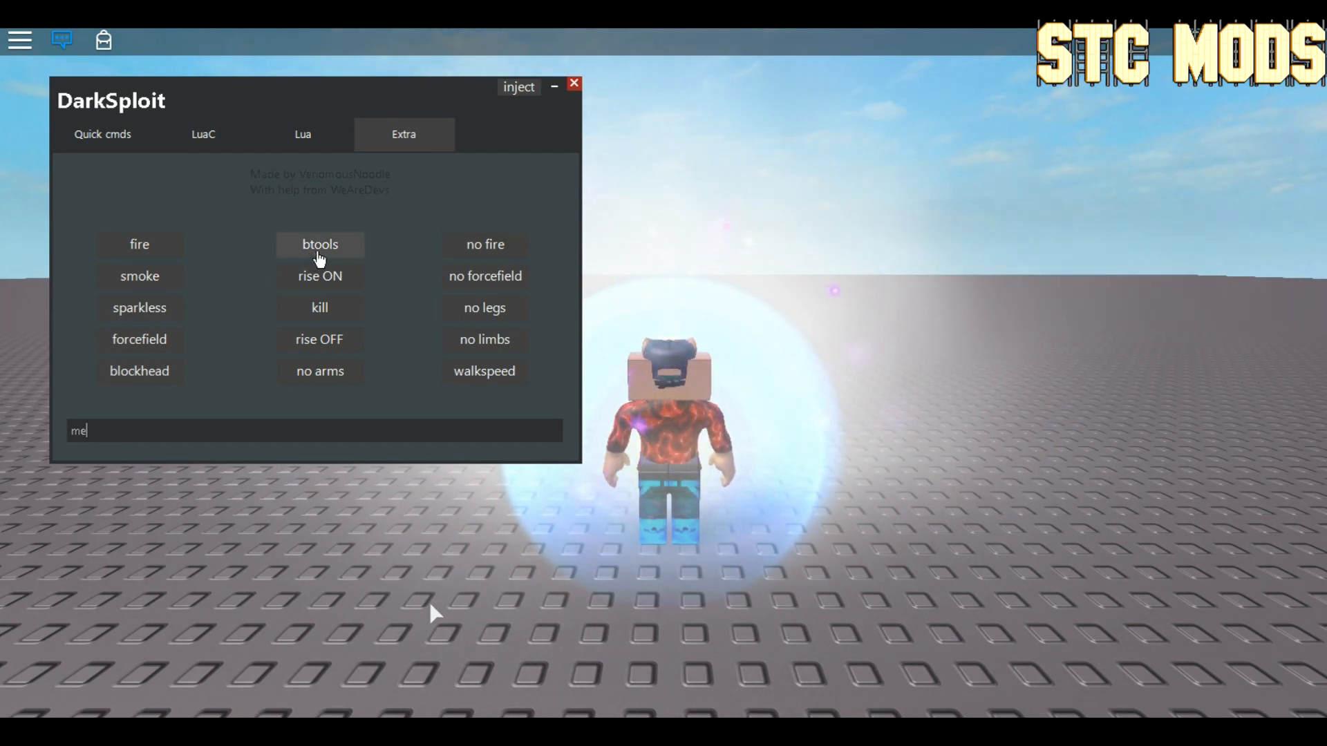
{"action": "left_click", "coordinate": [319, 244]}
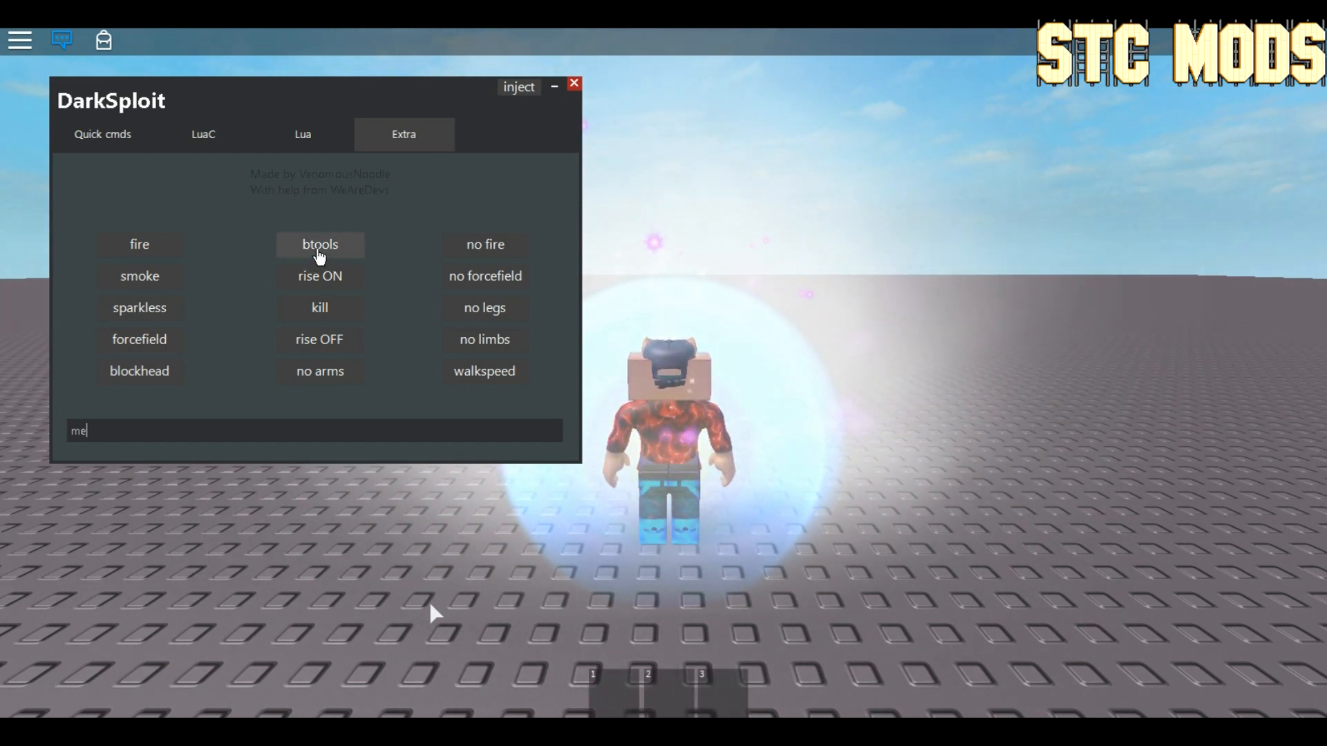
{"action": "left_click", "coordinate": [320, 245]}
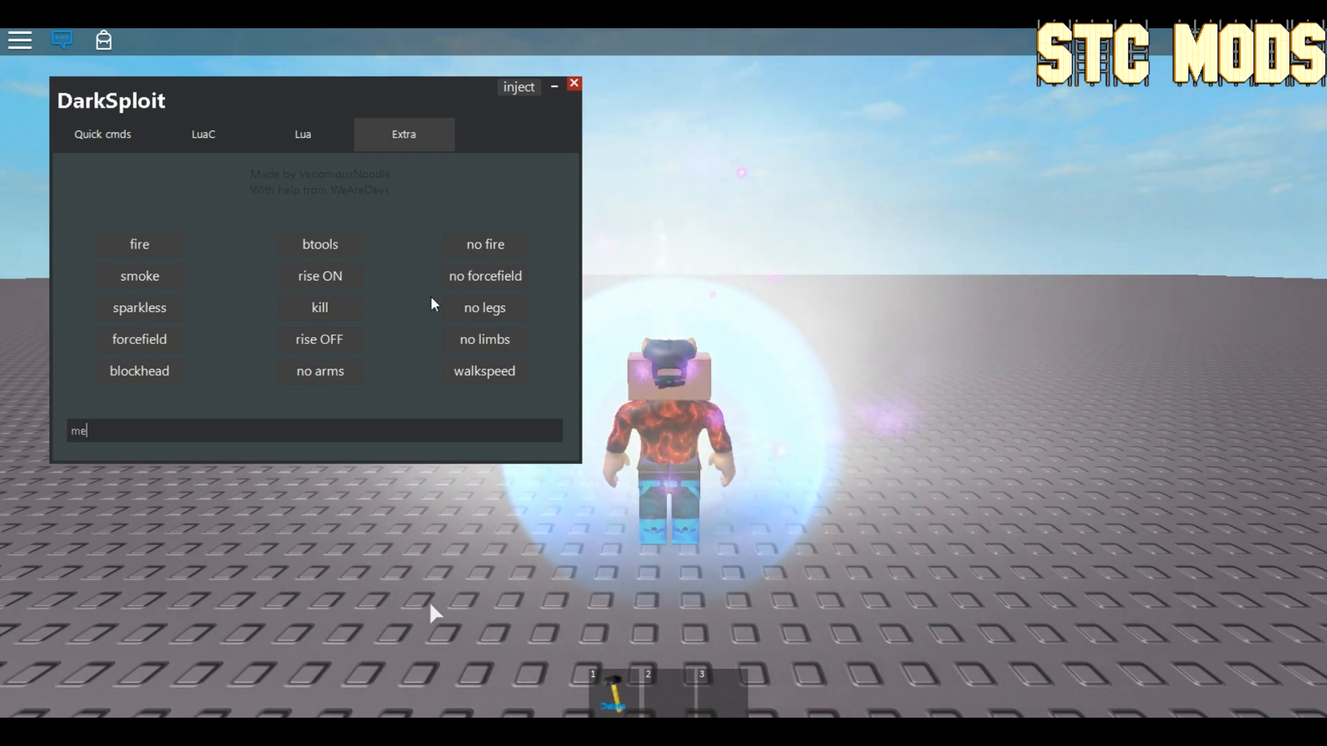
{"action": "left_click", "coordinate": [485, 307]}
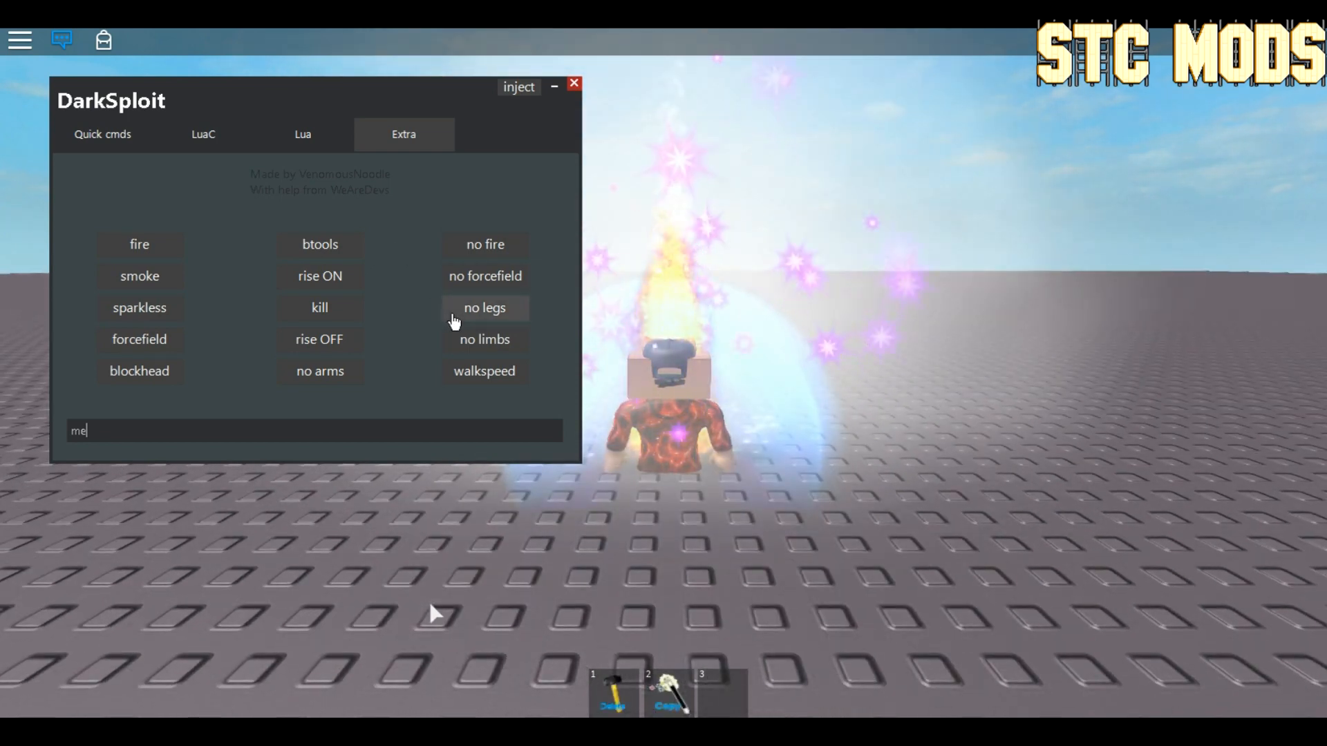
{"action": "left_click", "coordinate": [484, 307]}
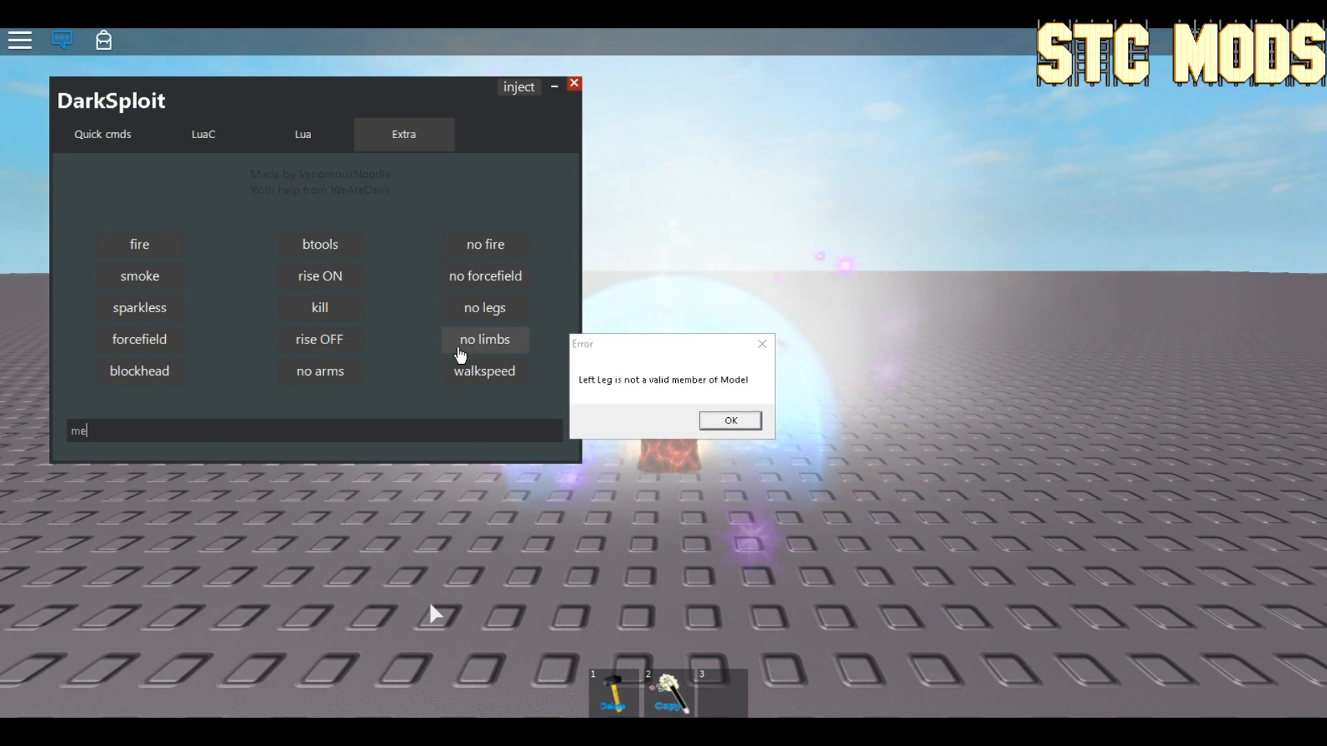
{"action": "left_click", "coordinate": [729, 420]}
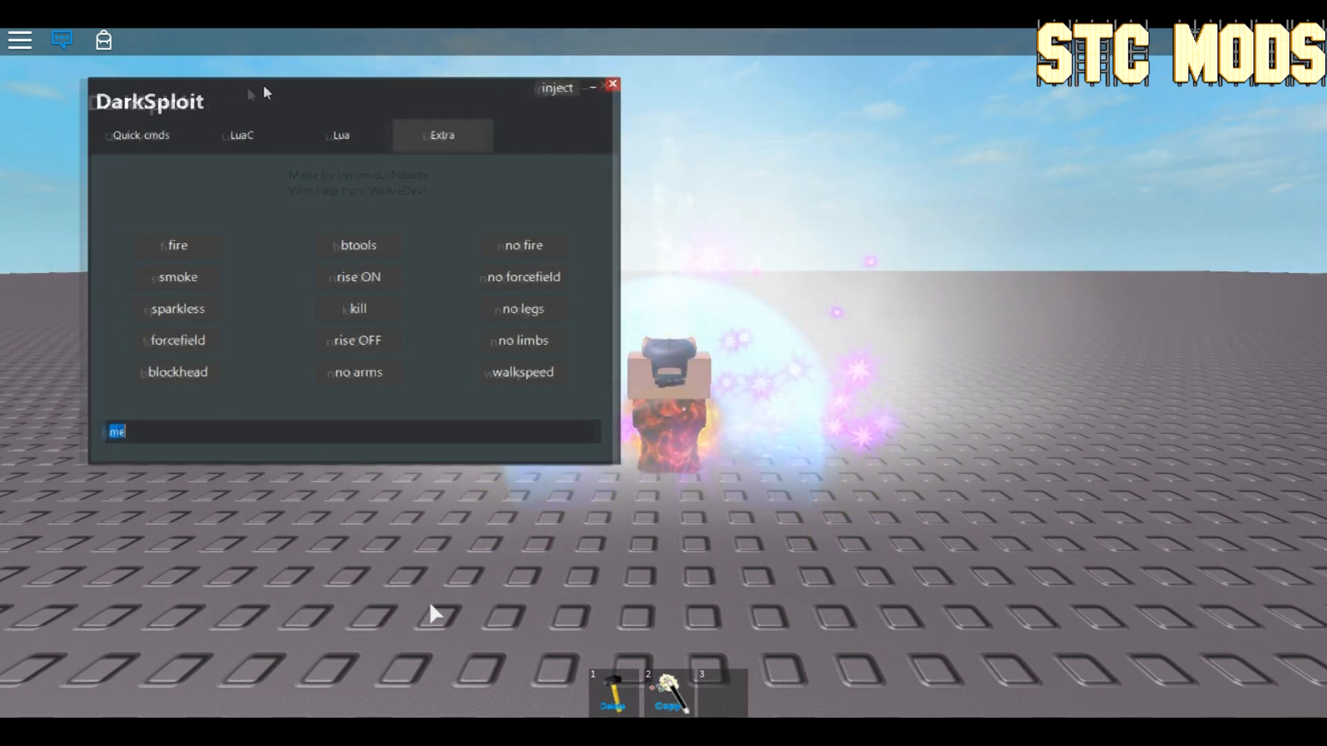
Step: Move the DarkSploit panel to the top-left, run kill, and show the empty Lua editor
{"action": "left_click_drag", "start_coordinate": [150, 100], "coordinate": [863, 50]}
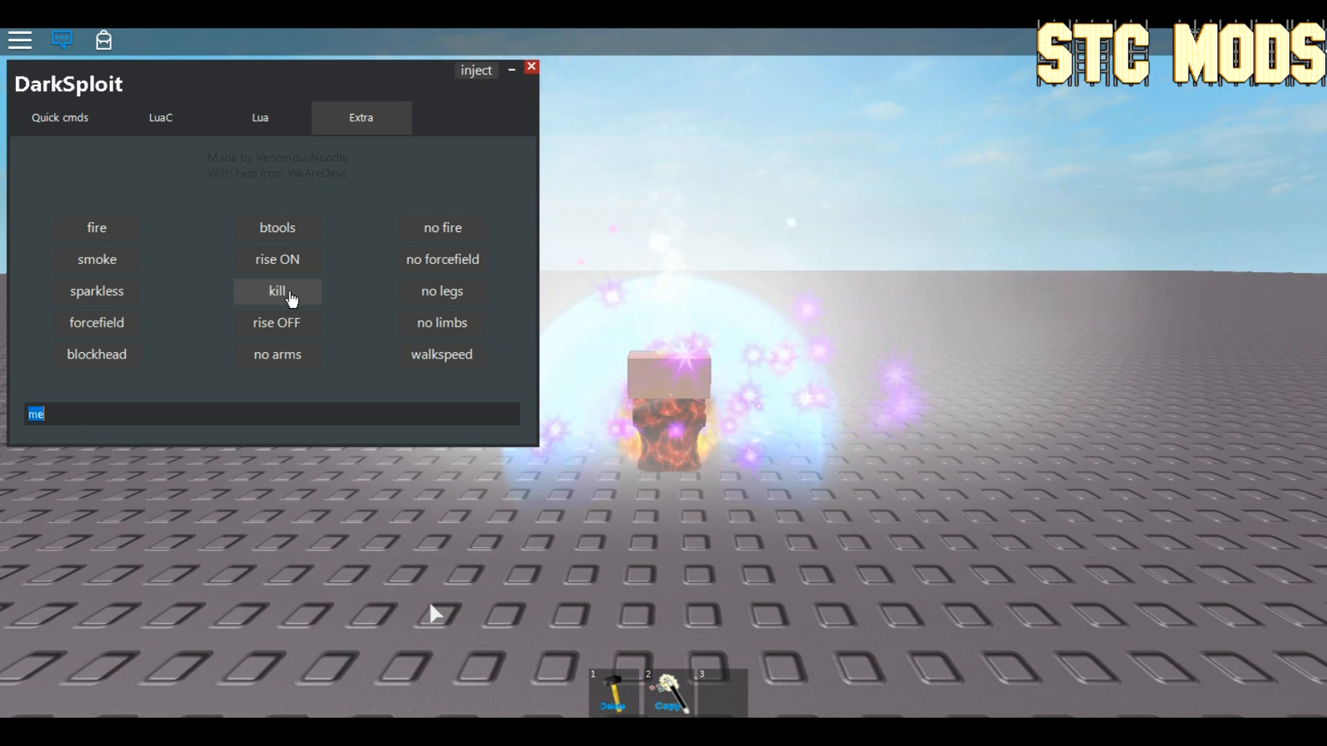
{"action": "left_click", "coordinate": [532, 67]}
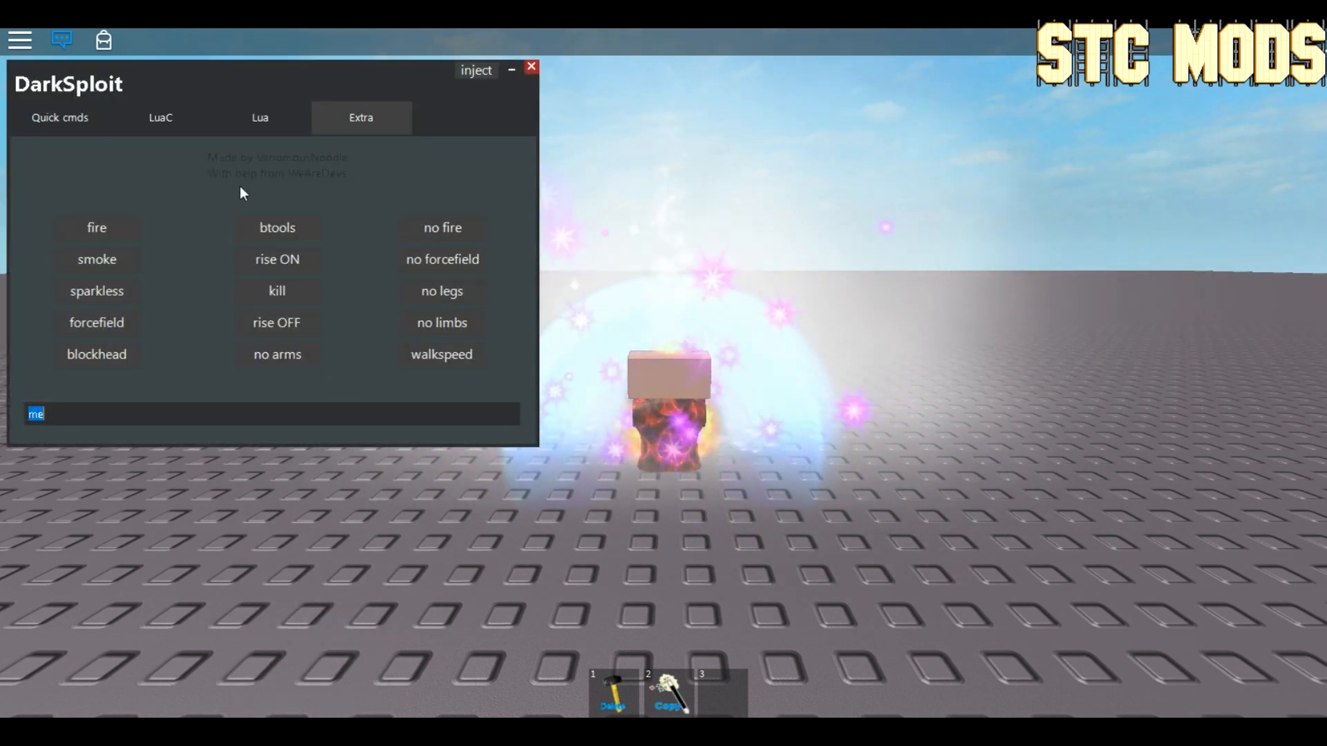
{"action": "left_click", "coordinate": [159, 118]}
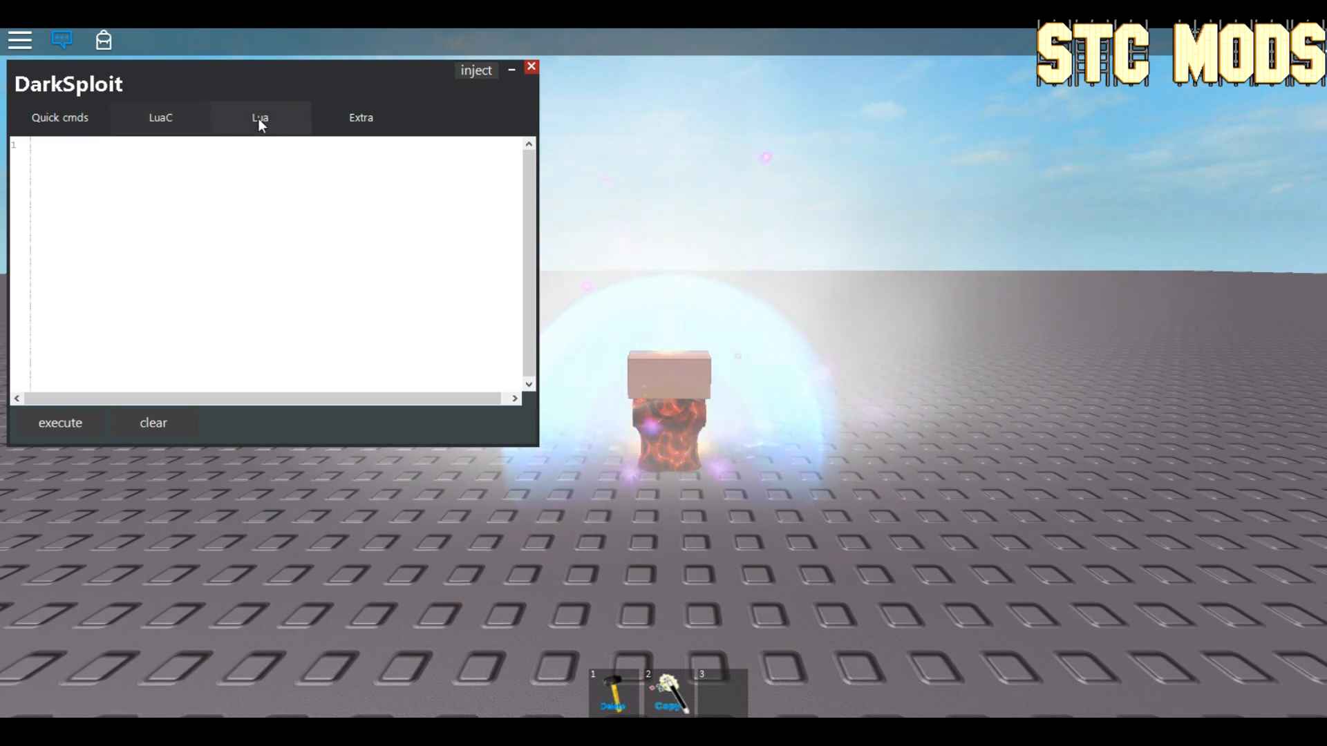
Step: Cycle through the Quick cmds, Lua and Extra tabs, then close the DarkSploit panel
{"action": "left_click", "coordinate": [59, 118]}
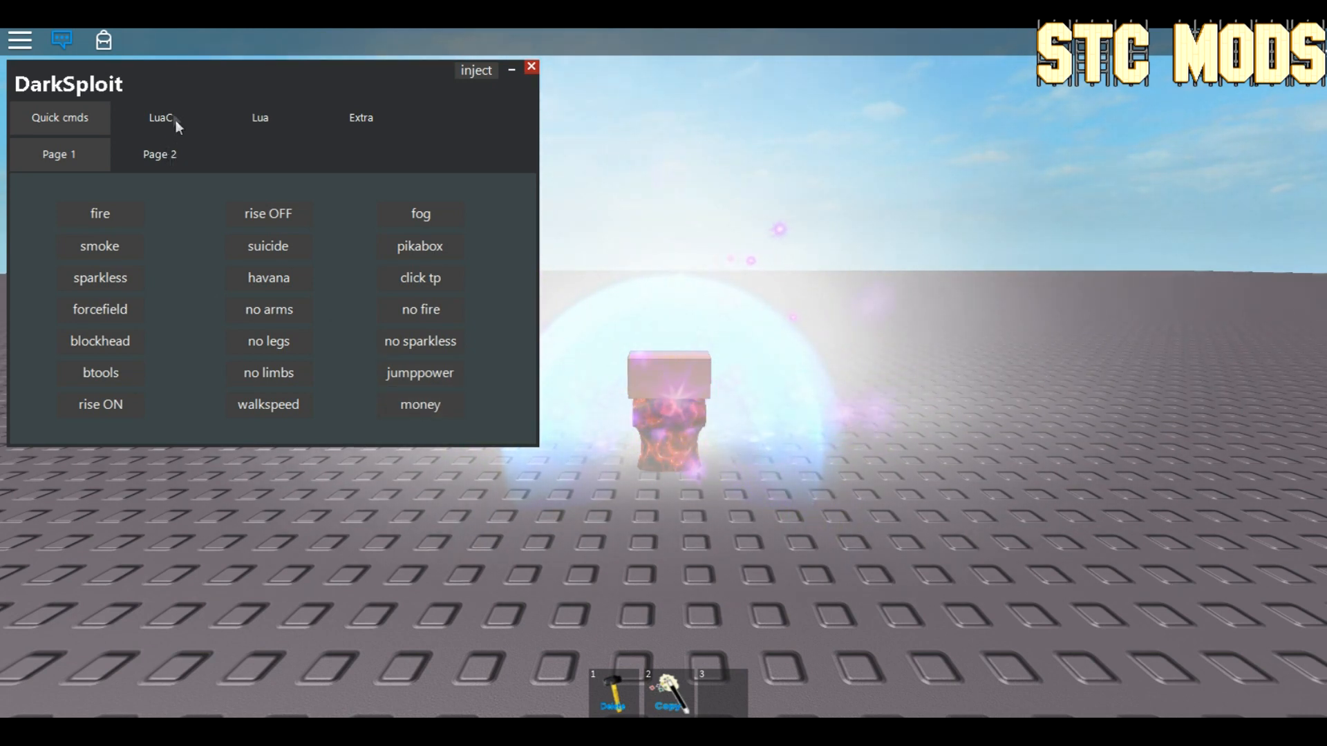
{"action": "left_click", "coordinate": [260, 117]}
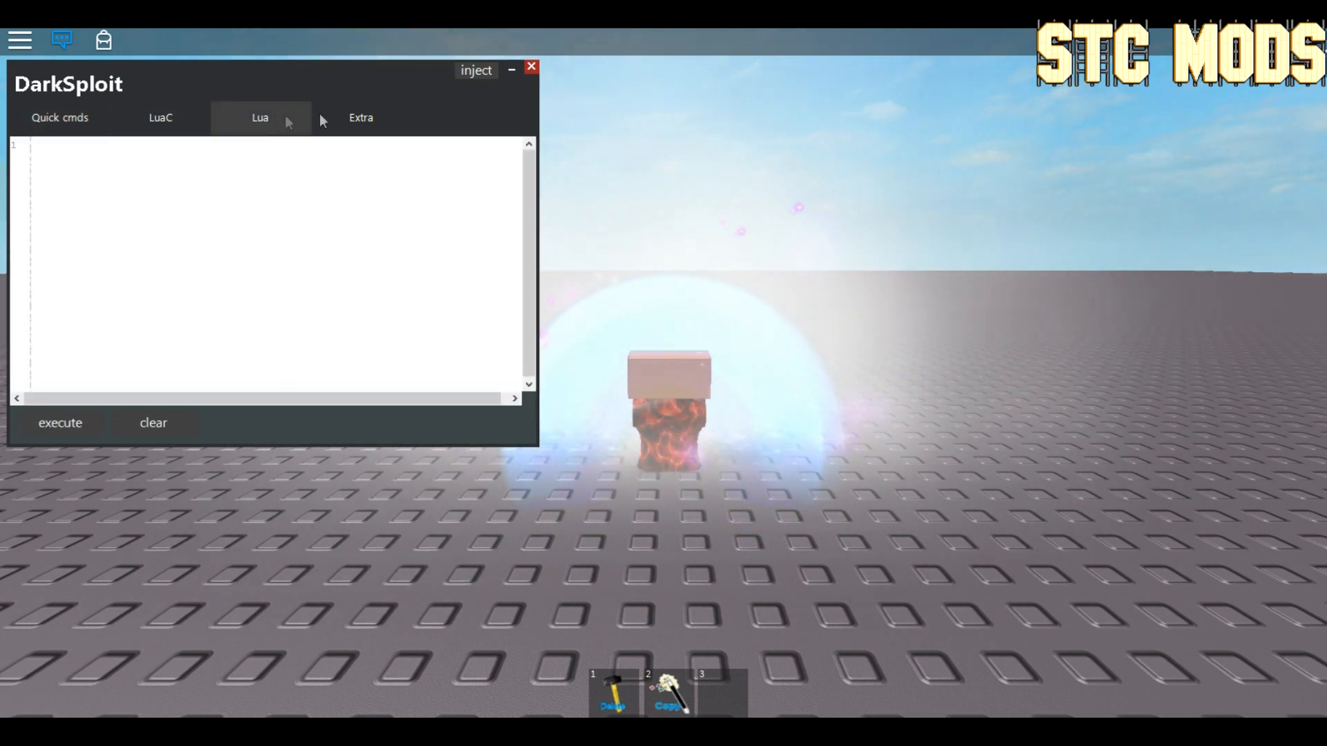
{"action": "left_click", "coordinate": [361, 118]}
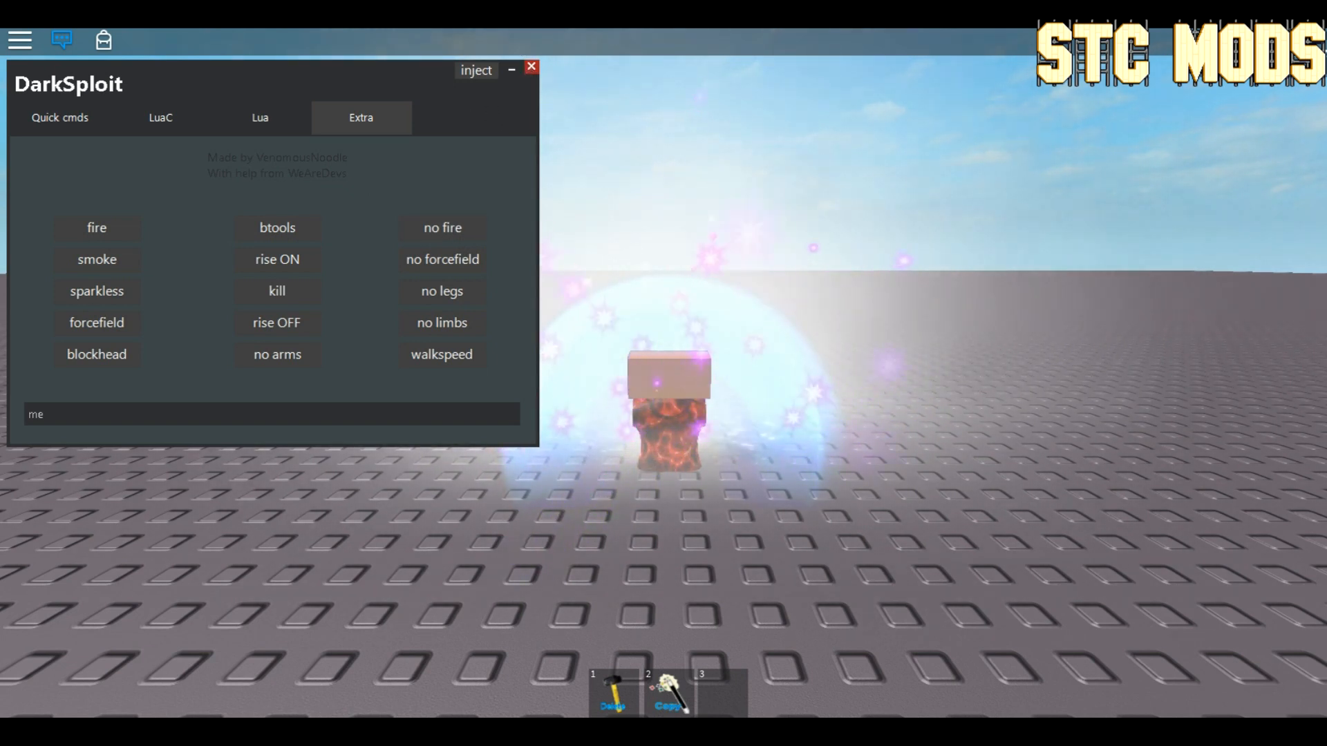
{"action": "left_click", "coordinate": [531, 67]}
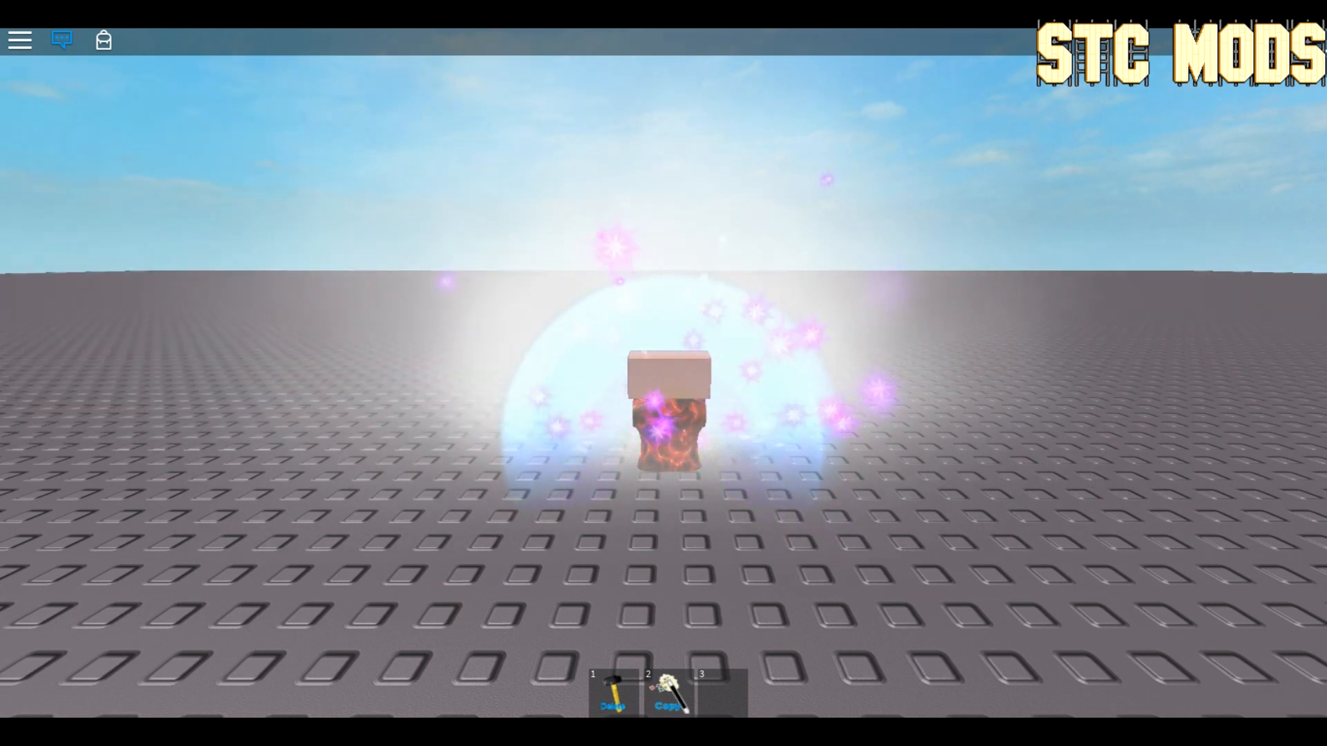